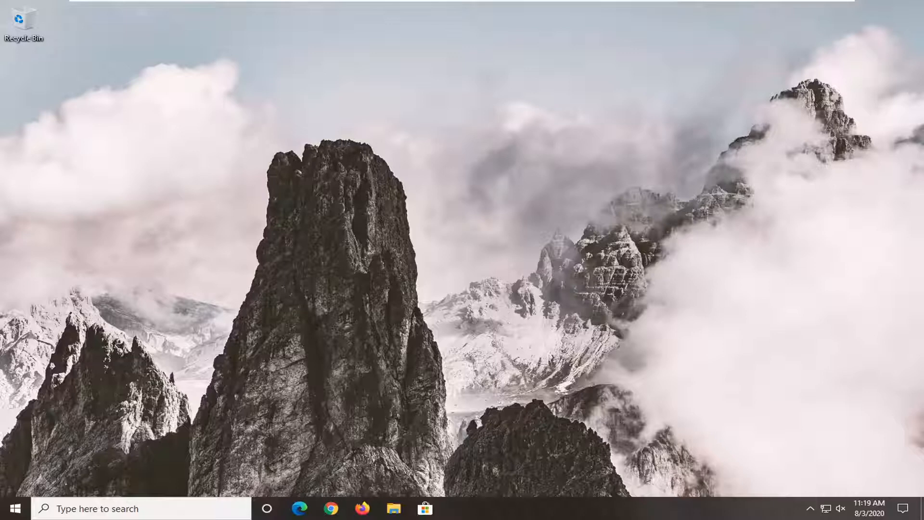
Step: Search the Start menu for 'device manager' to bring up Device Manager as best match
{"action": "left_click", "coordinate": [12, 509]}
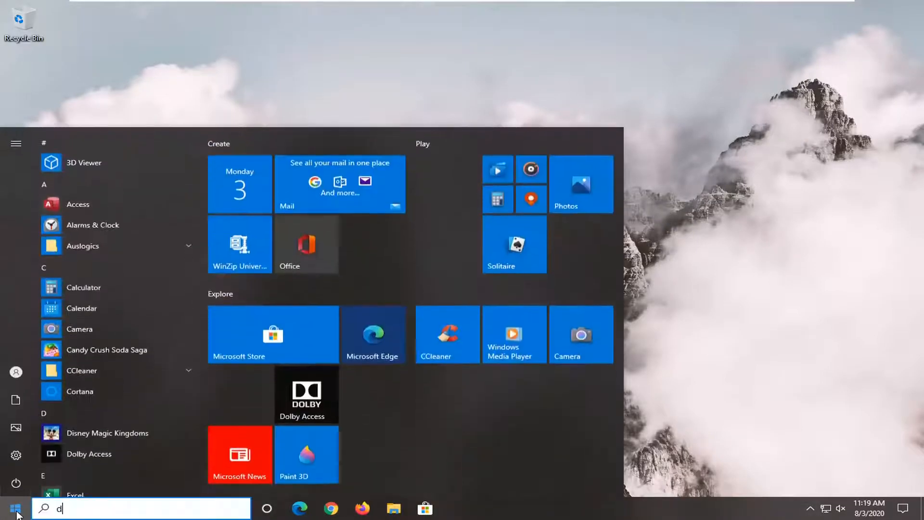
{"action": "type", "text": "evice manager"}
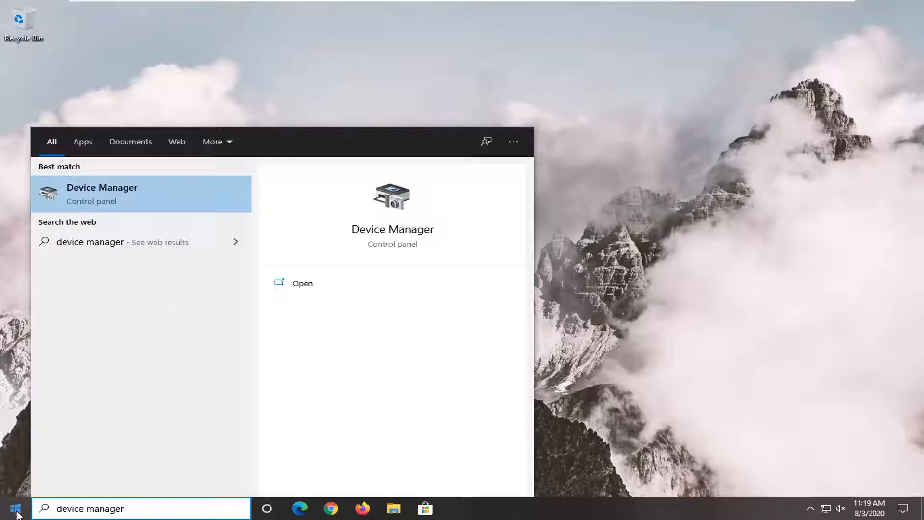
{"action": "mouse_move", "coordinate": [93, 203]}
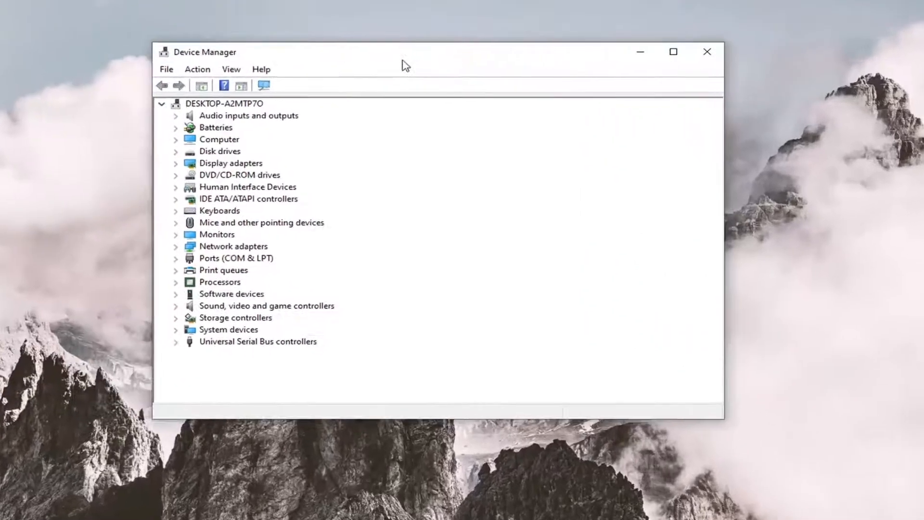
Step: Expand Display adapters and bring up the context menu for VMware SVGA 3D
{"action": "left_click", "coordinate": [231, 173]}
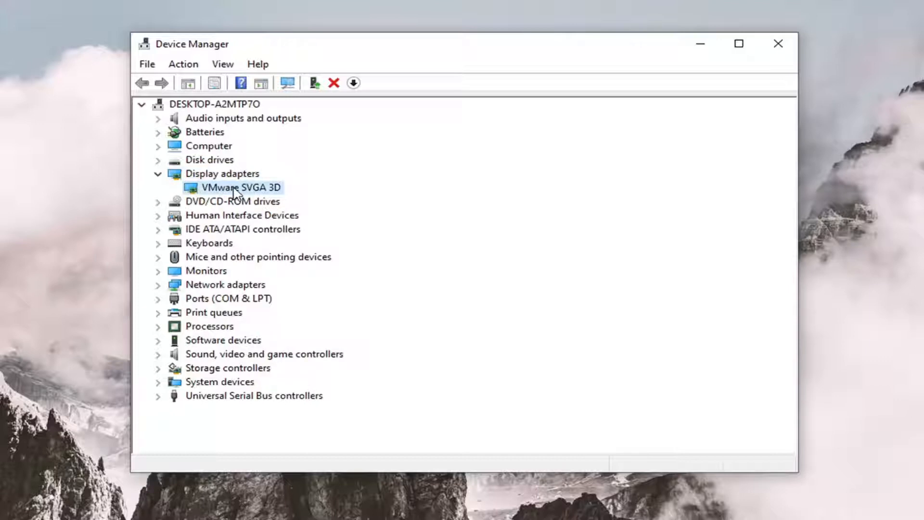
{"action": "right_click", "coordinate": [240, 187]}
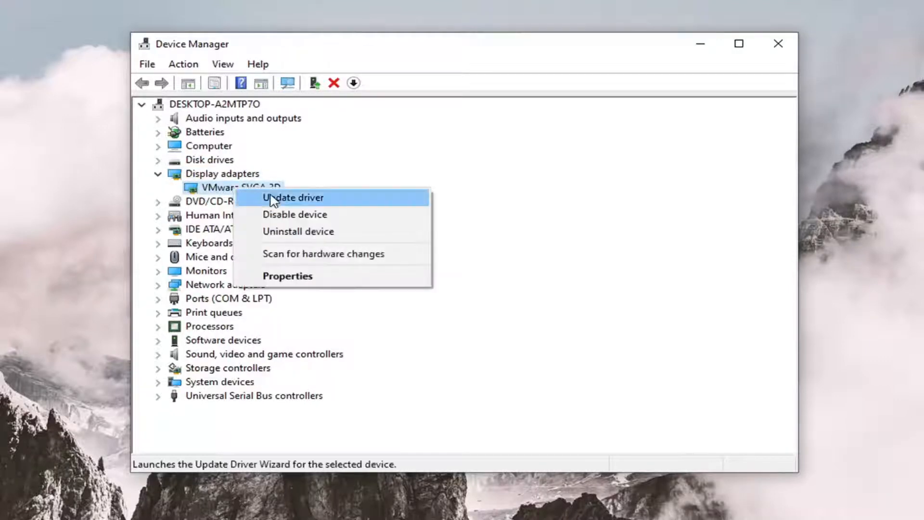
Step: Run an automatic driver search for VMware SVGA 3D, which finds the best driver installed, and close it
{"action": "left_click", "coordinate": [293, 198]}
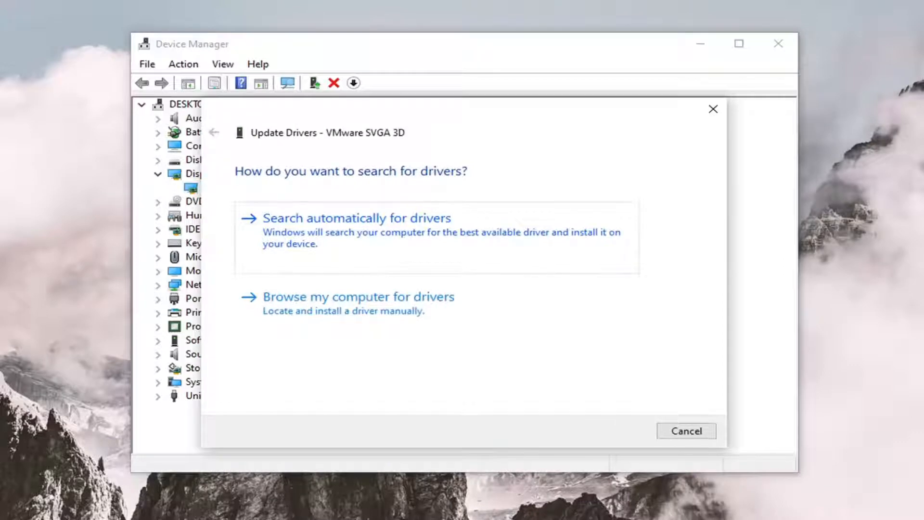
{"action": "mouse_move", "coordinate": [384, 246]}
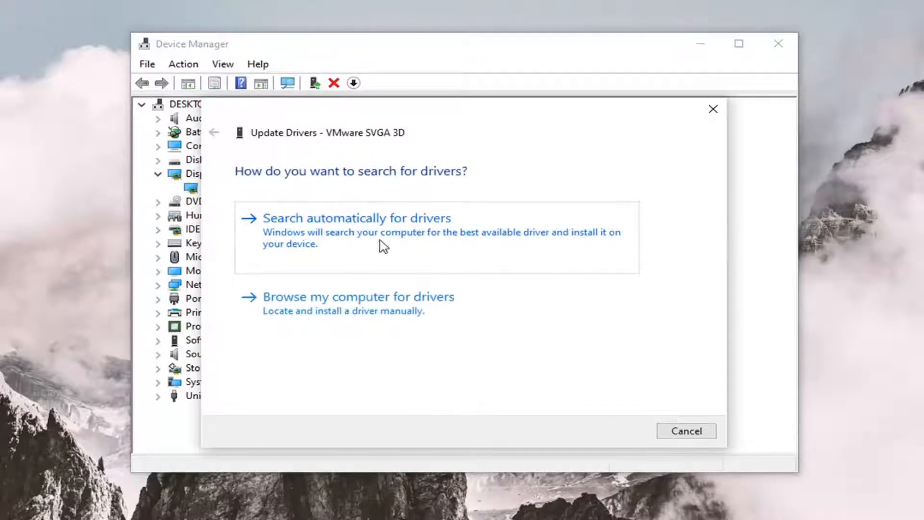
{"action": "left_click", "coordinate": [358, 218]}
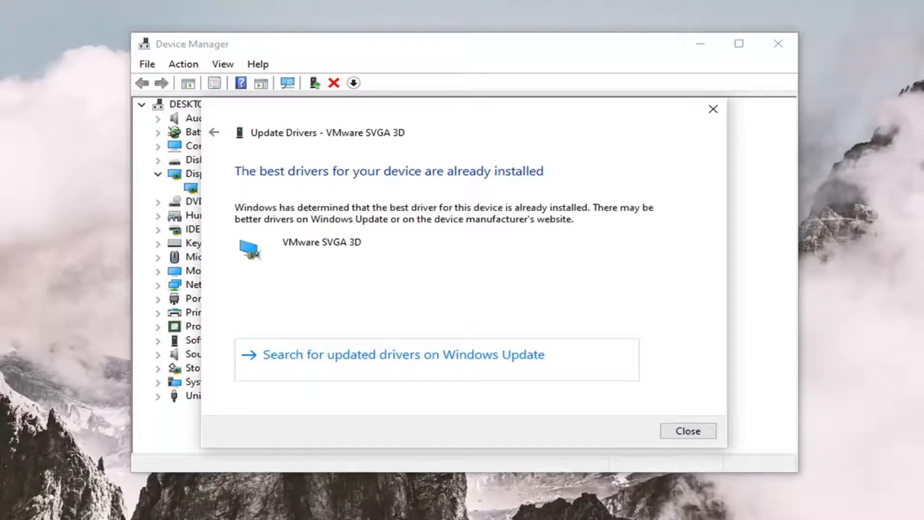
{"action": "mouse_move", "coordinate": [438, 188]}
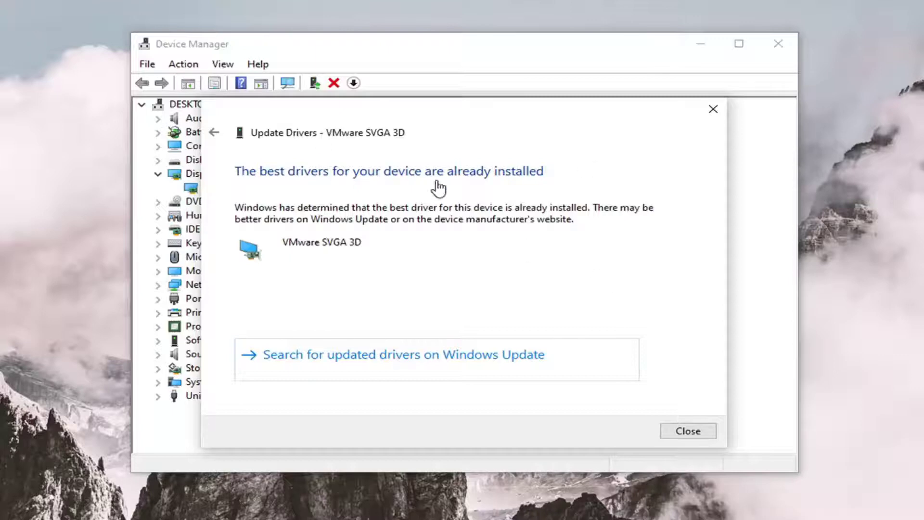
{"action": "left_click", "coordinate": [684, 427]}
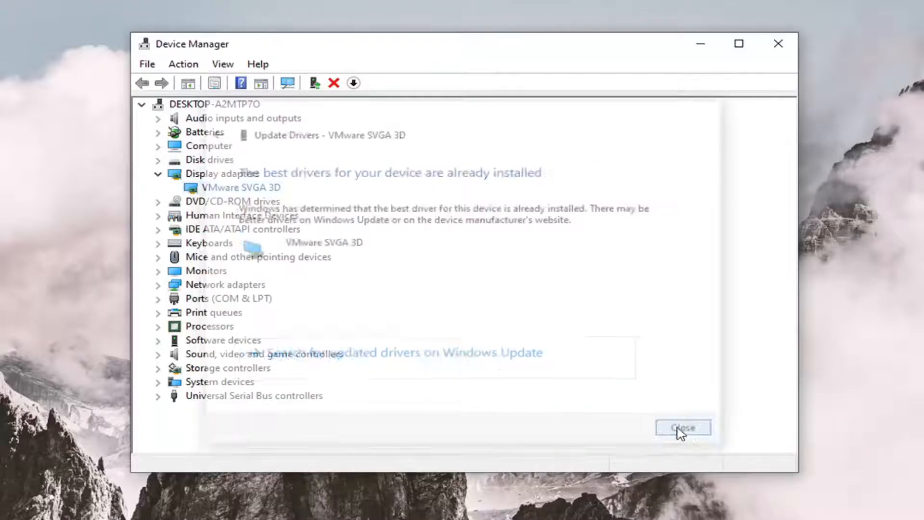
Step: Restart the VMware SVGA 3D driver update and choose to browse this computer for drivers
{"action": "left_click", "coordinate": [682, 427]}
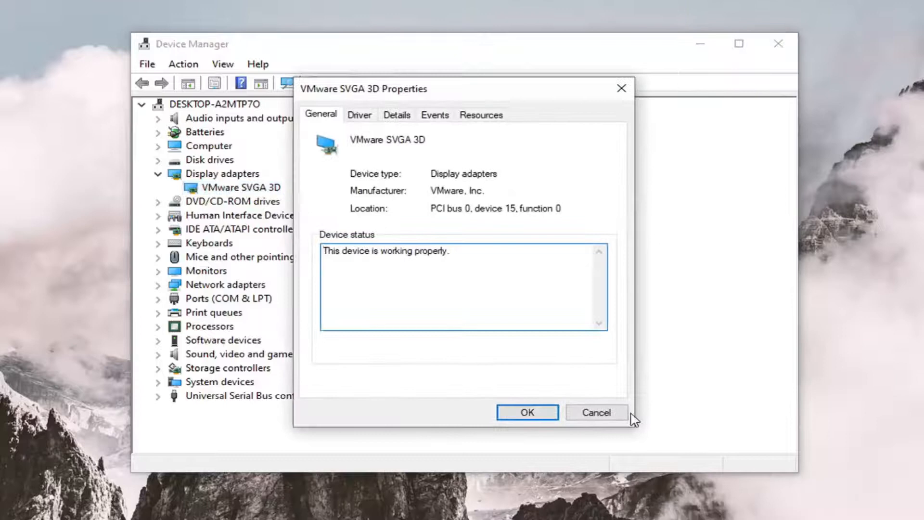
{"action": "left_click", "coordinate": [595, 412]}
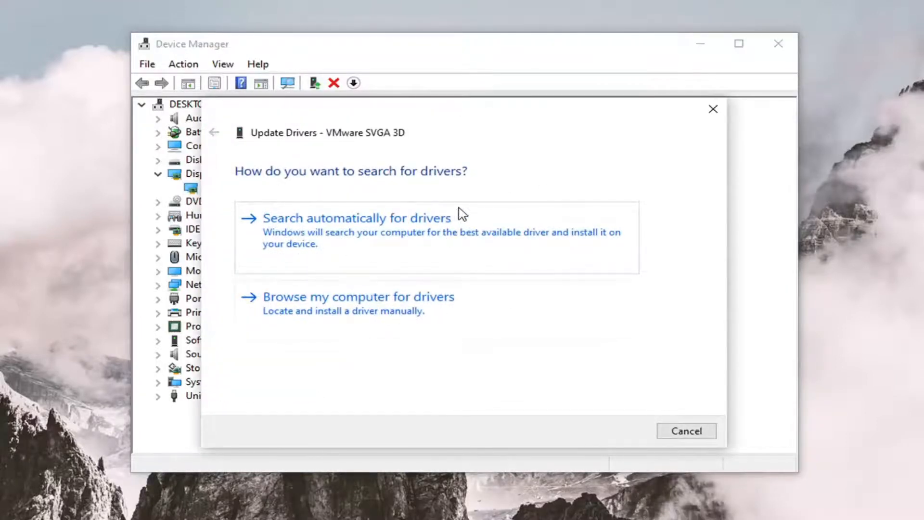
{"action": "mouse_move", "coordinate": [370, 308]}
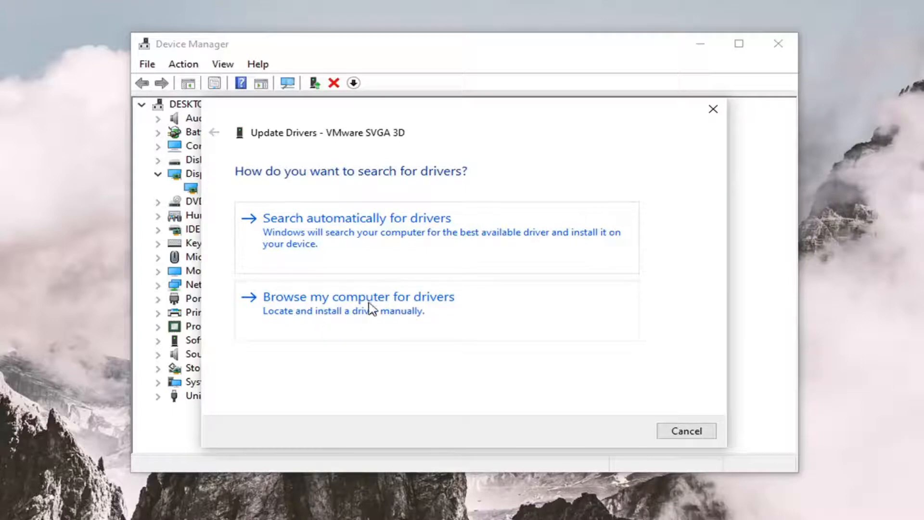
{"action": "left_click", "coordinate": [359, 297]}
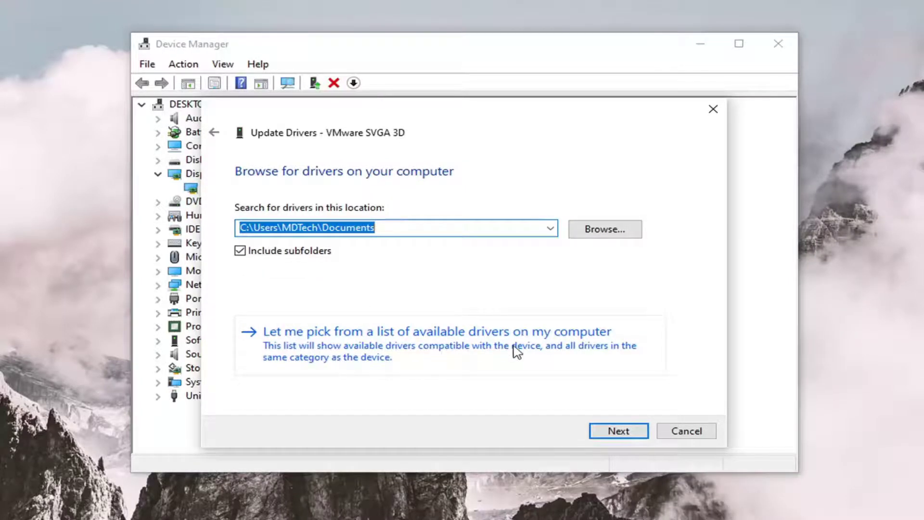
Step: Pick VMware SVGA 3D from the available drivers list, reinstall it successfully and close the wizard
{"action": "left_click", "coordinate": [437, 330]}
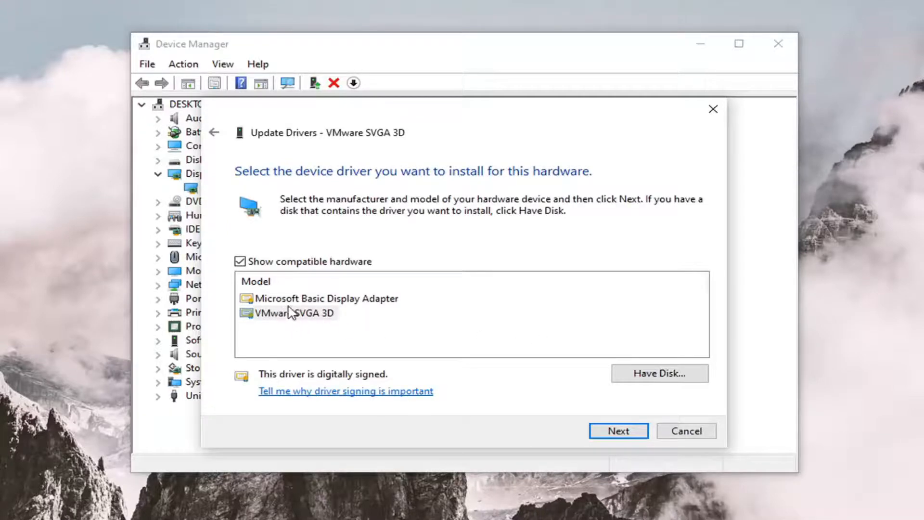
{"action": "mouse_move", "coordinate": [298, 323]}
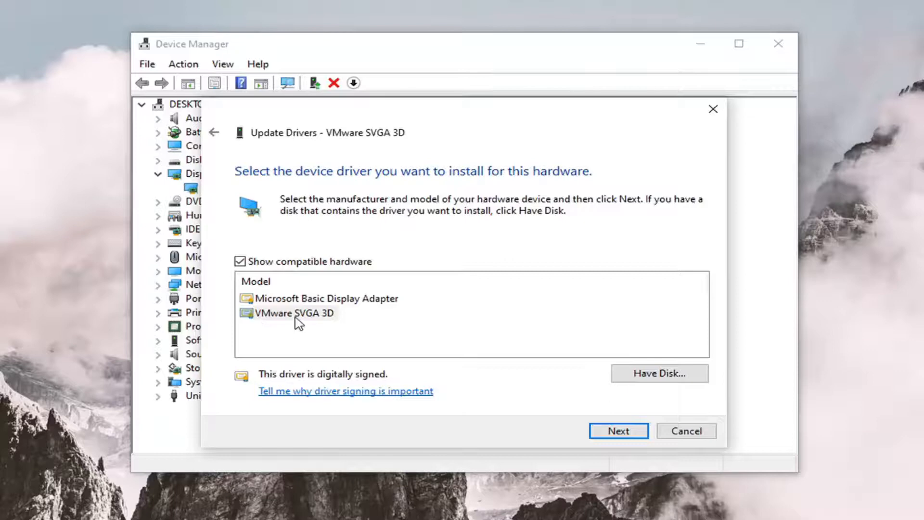
{"action": "mouse_move", "coordinate": [309, 318]}
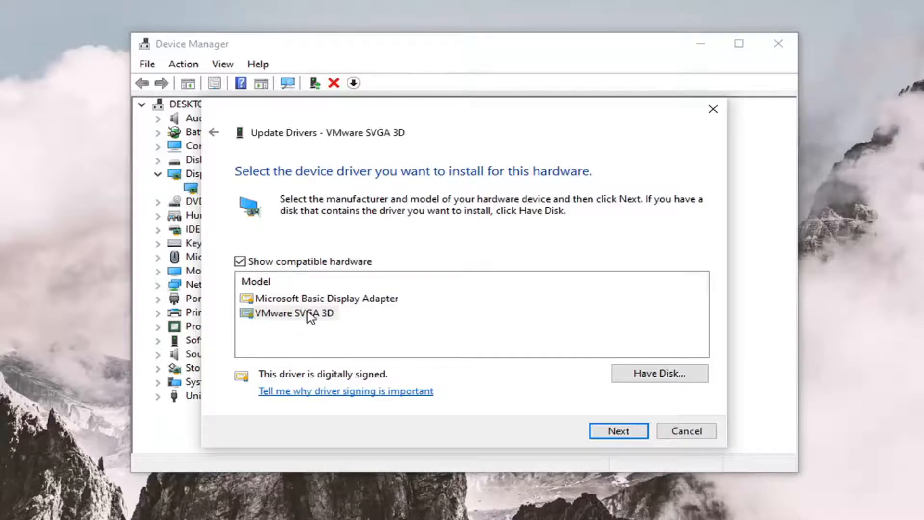
{"action": "left_click", "coordinate": [324, 299]}
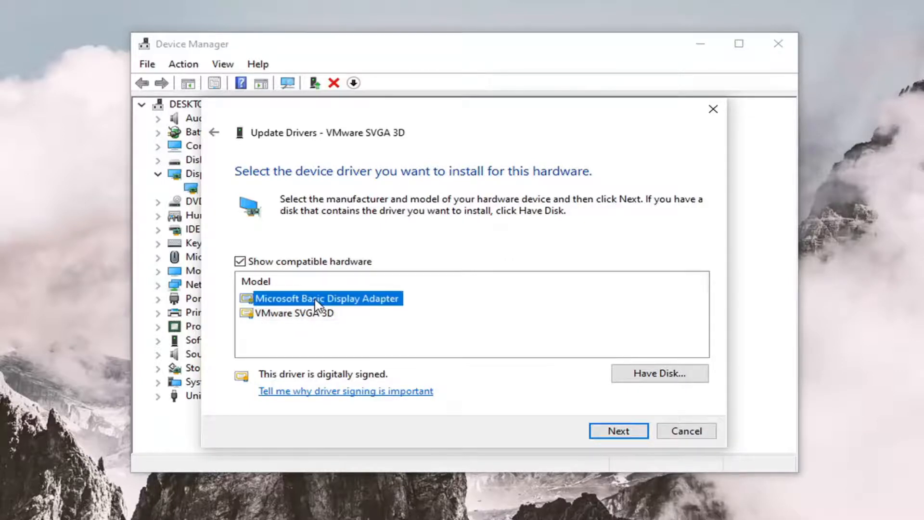
{"action": "left_click", "coordinate": [293, 313]}
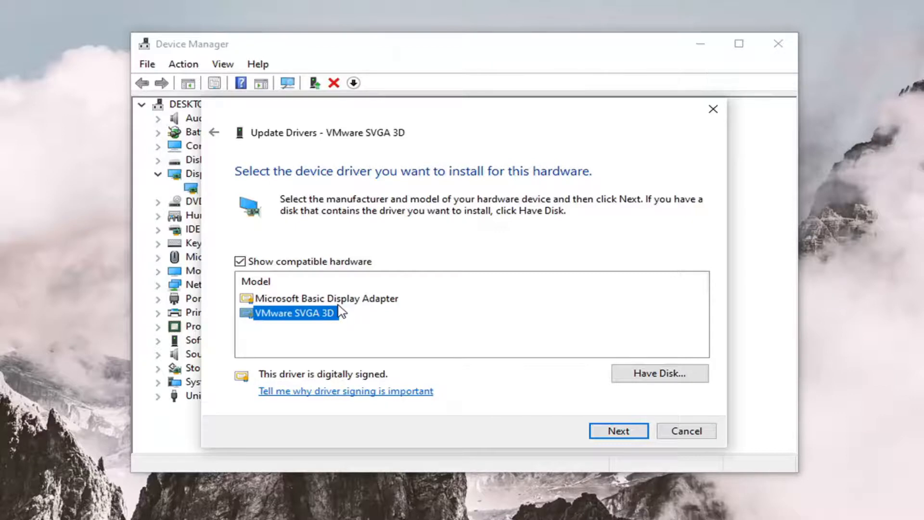
{"action": "mouse_move", "coordinate": [389, 335]}
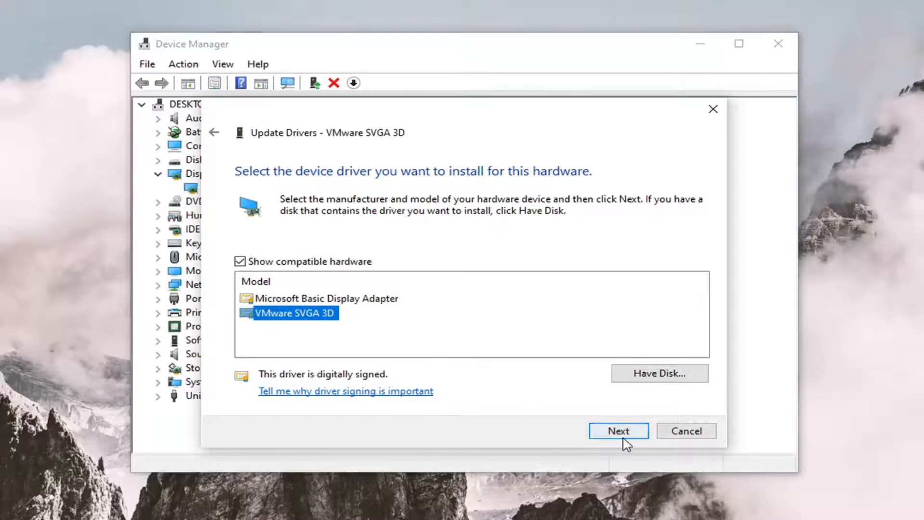
{"action": "left_click", "coordinate": [618, 430]}
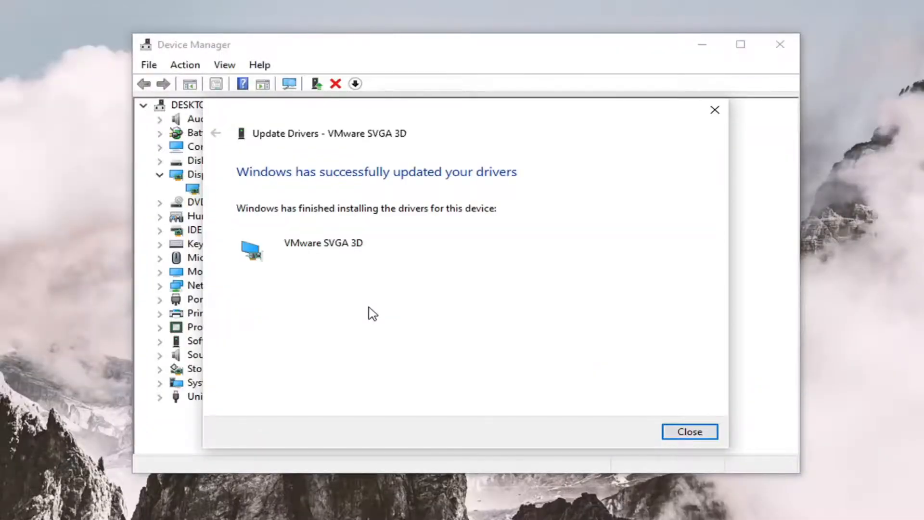
{"action": "mouse_move", "coordinate": [598, 390]}
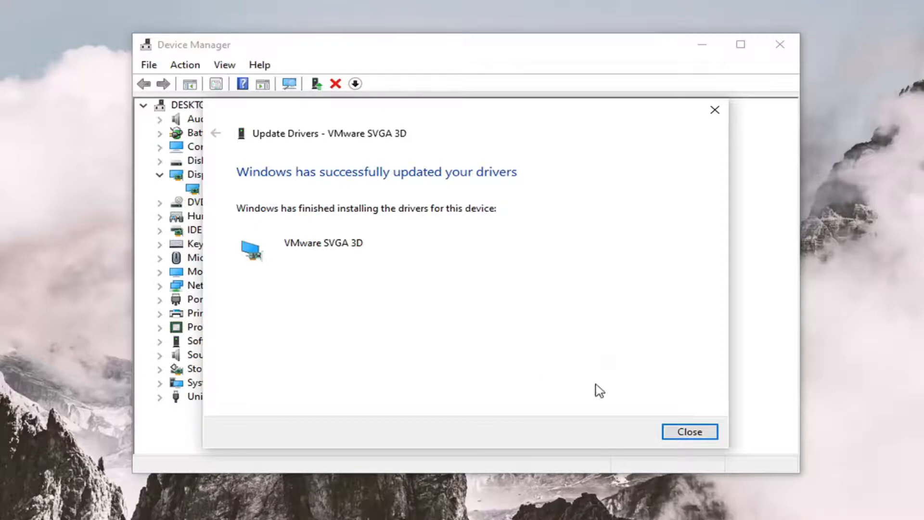
{"action": "left_click", "coordinate": [688, 431]}
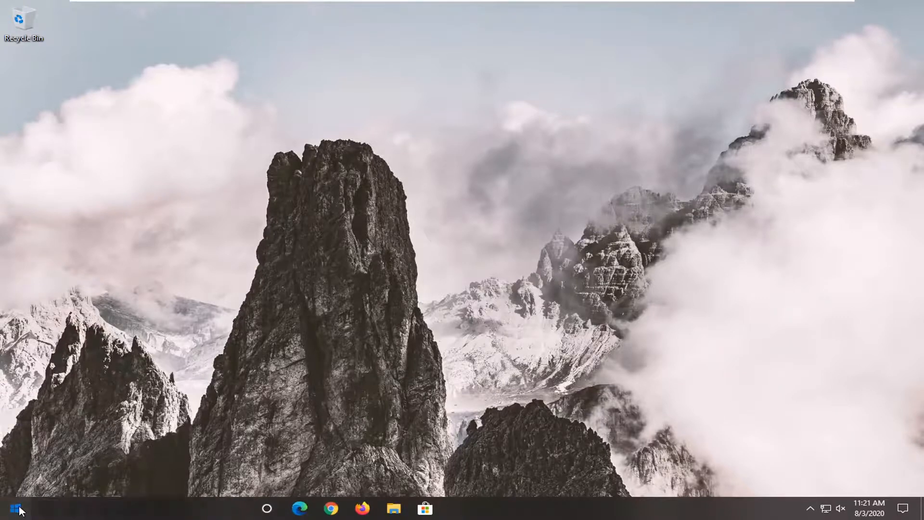
Step: Search the Start menu for 'performance' to reach the Windows appearance and performance settings
{"action": "type", "text": "perform"}
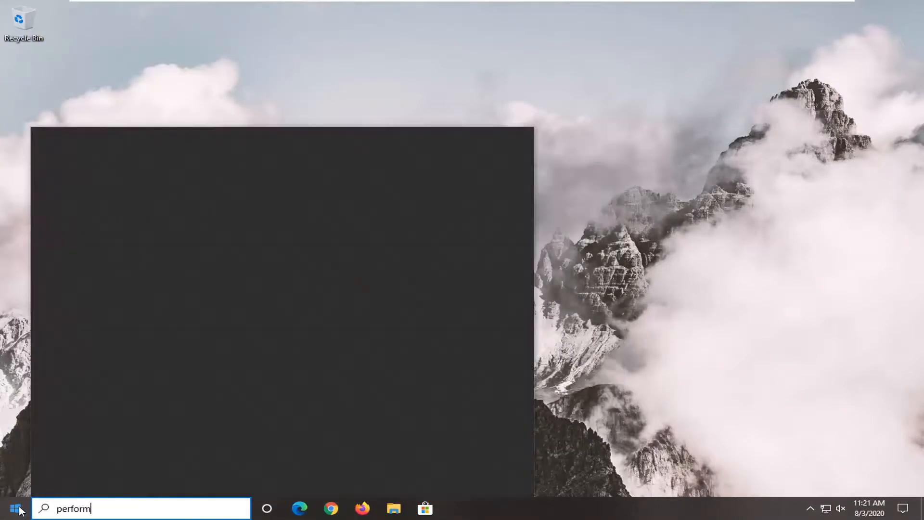
{"action": "type", "text": "ance"}
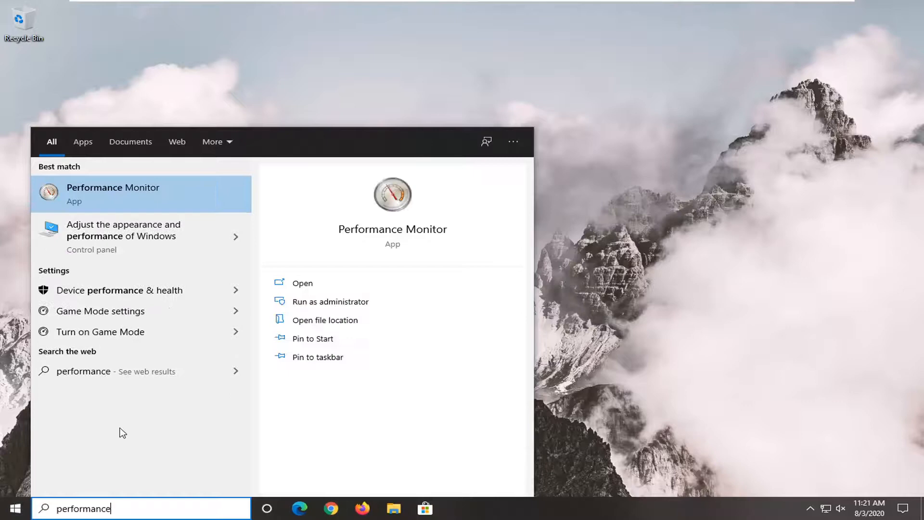
{"action": "mouse_move", "coordinate": [124, 236]}
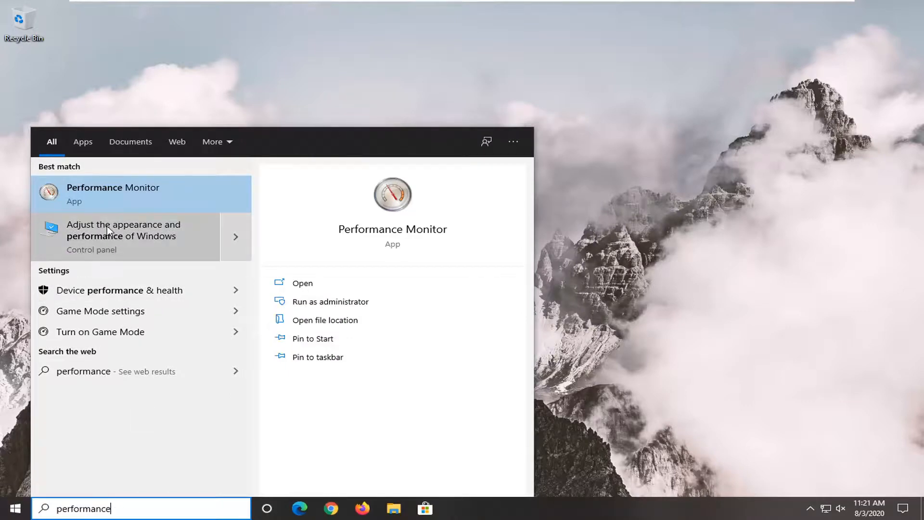
{"action": "mouse_move", "coordinate": [89, 247]}
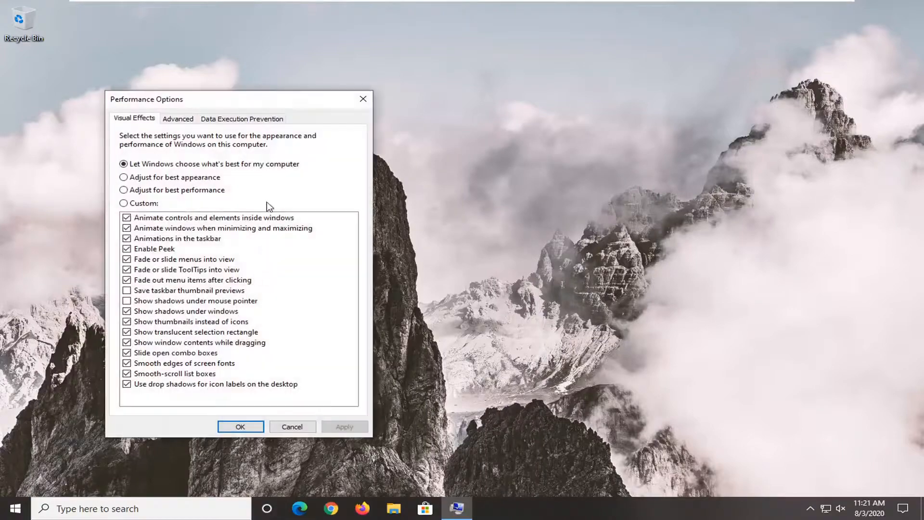
Step: Set visual effects to 'Adjust for best appearance' and apply it
{"action": "left_click", "coordinate": [339, 140]}
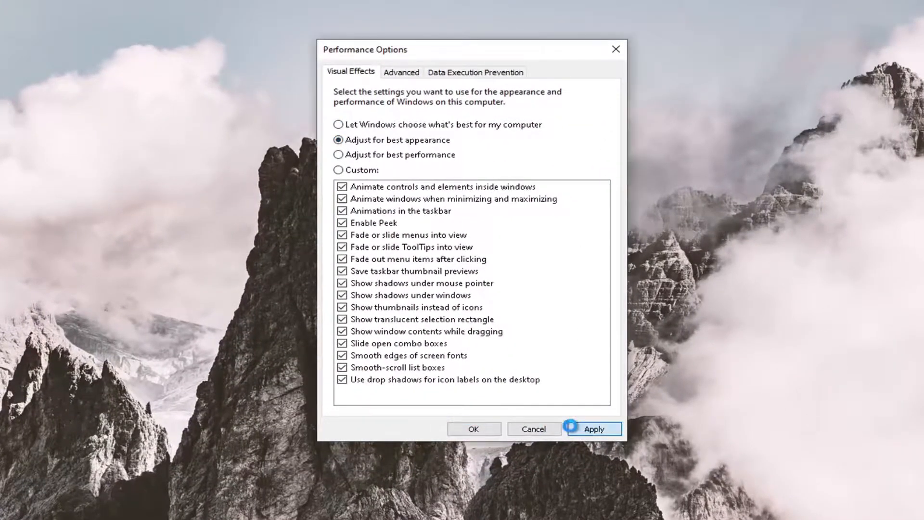
{"action": "left_click", "coordinate": [474, 429]}
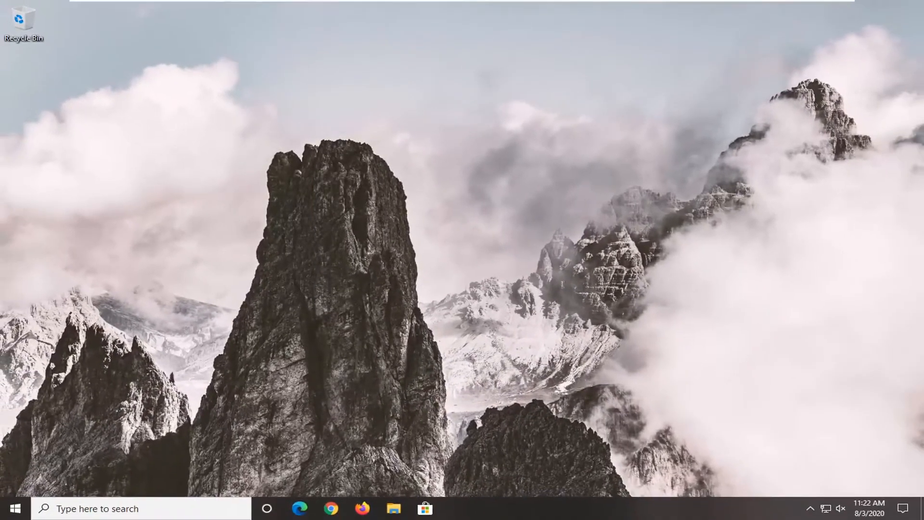